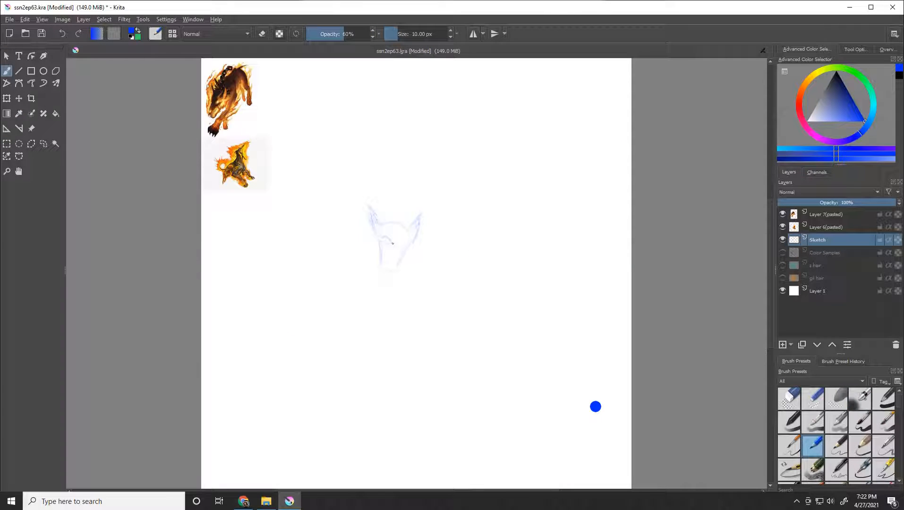
# - Sketch and ink the white dog's head holding a spatula over the patty tray
pyautogui.moveTo(403, 242); pyautogui.dragTo(461, 334)
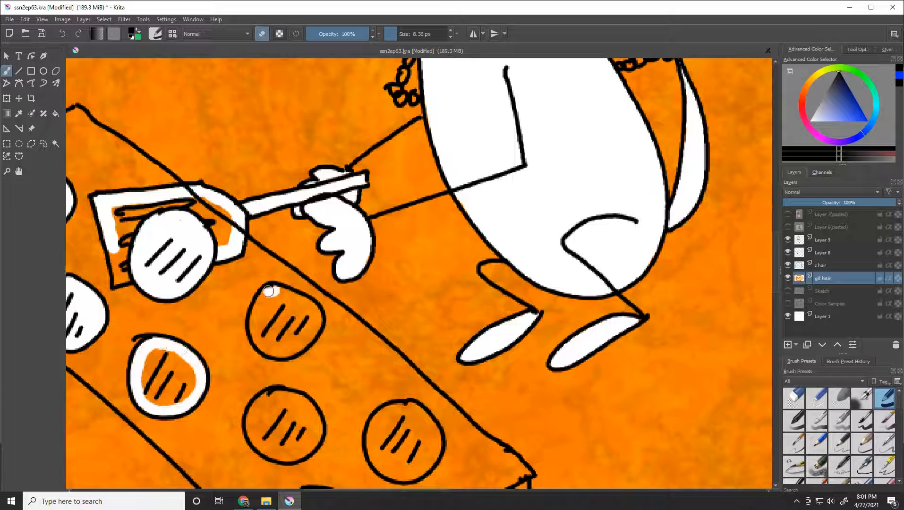
# - Paint over the tray of striped patties beside the chained dog and meat shelf
pyautogui.moveTo(282, 291); pyautogui.dragTo(254, 433)
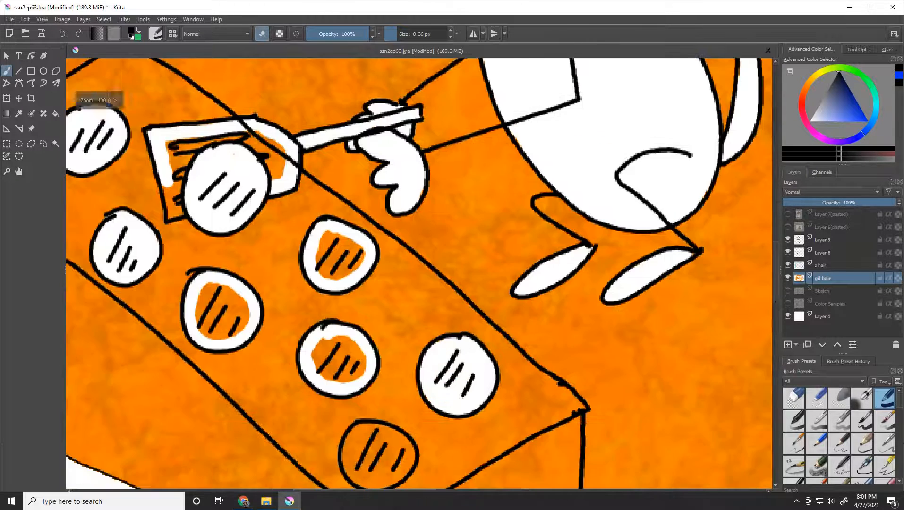
pyautogui.scroll(-3)
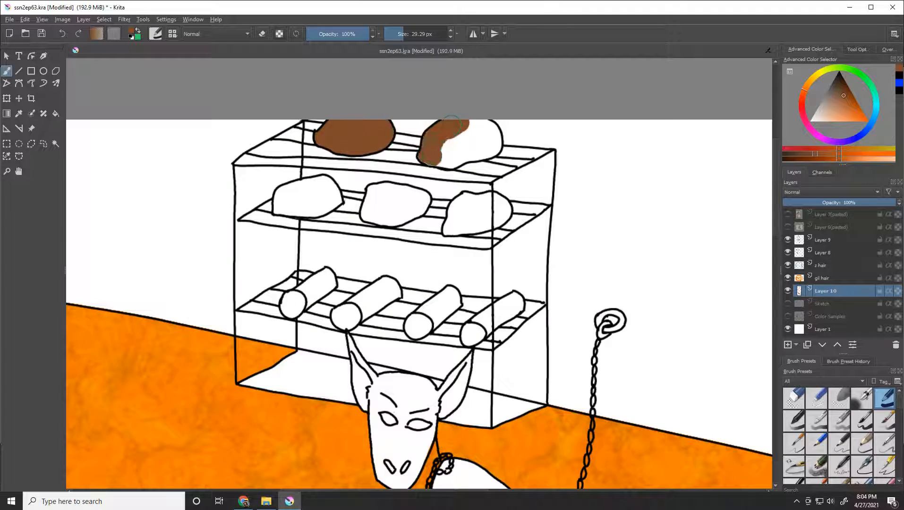
# - Block in teal hair, cyan hands, orange spikes and red circles on the grey-backed characters
pyautogui.click(346, 135)
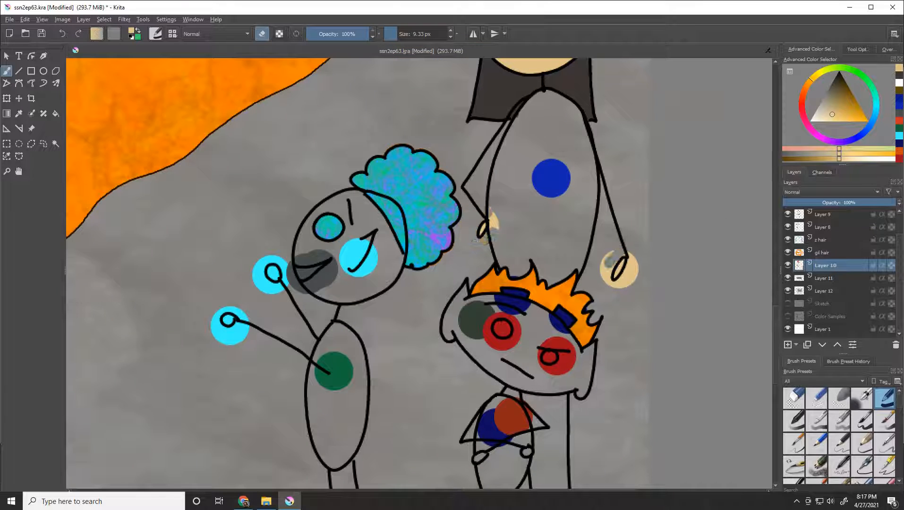
pyautogui.moveTo(493, 185); pyautogui.dragTo(553, 271)
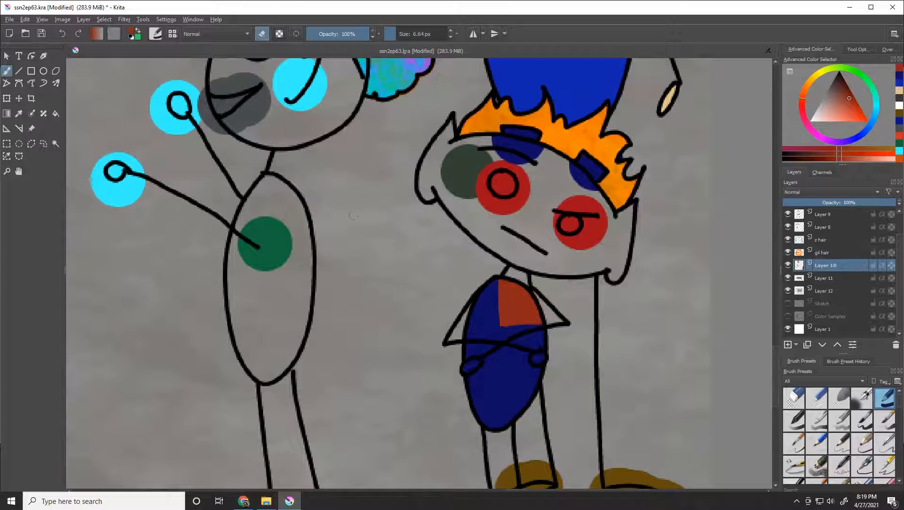
# - Fill the spiky-haired character's face dark green around its red eyes
pyautogui.moveTo(444, 137); pyautogui.dragTo(611, 269)
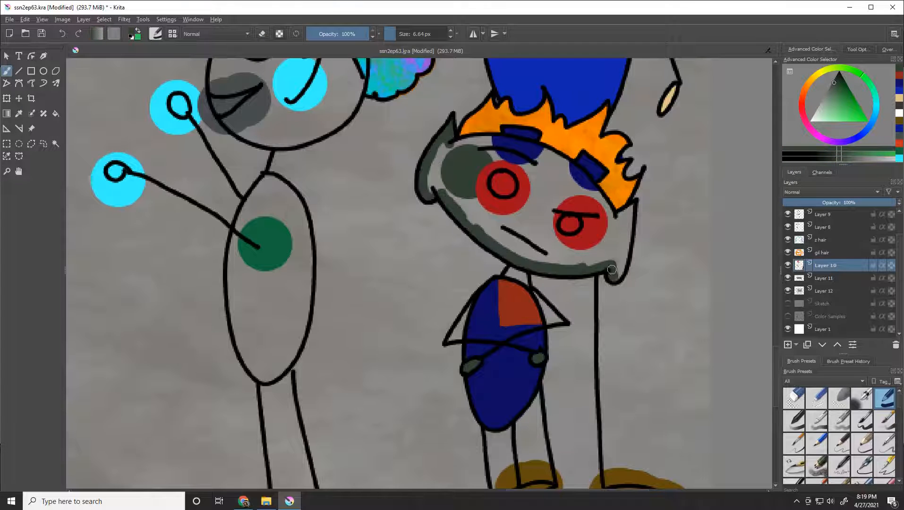
pyautogui.moveTo(611, 268); pyautogui.dragTo(522, 185)
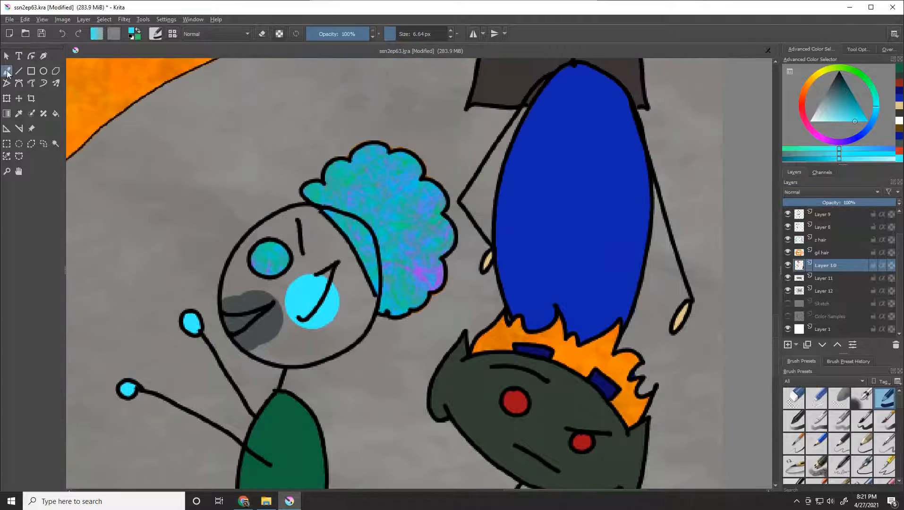
# - Paint the hellhound's head and ears dark brown on the hair layer
pyautogui.moveTo(271, 259); pyautogui.dragTo(254, 340)
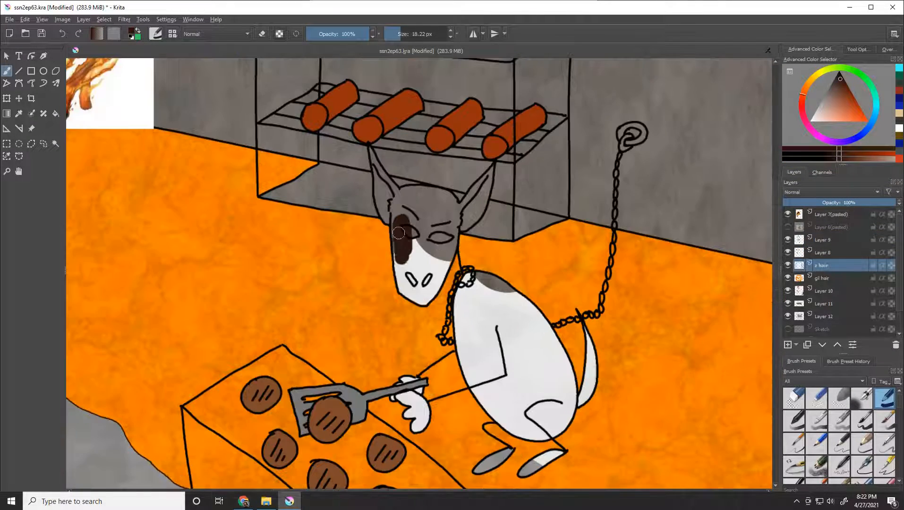
pyautogui.moveTo(397, 233); pyautogui.dragTo(458, 311)
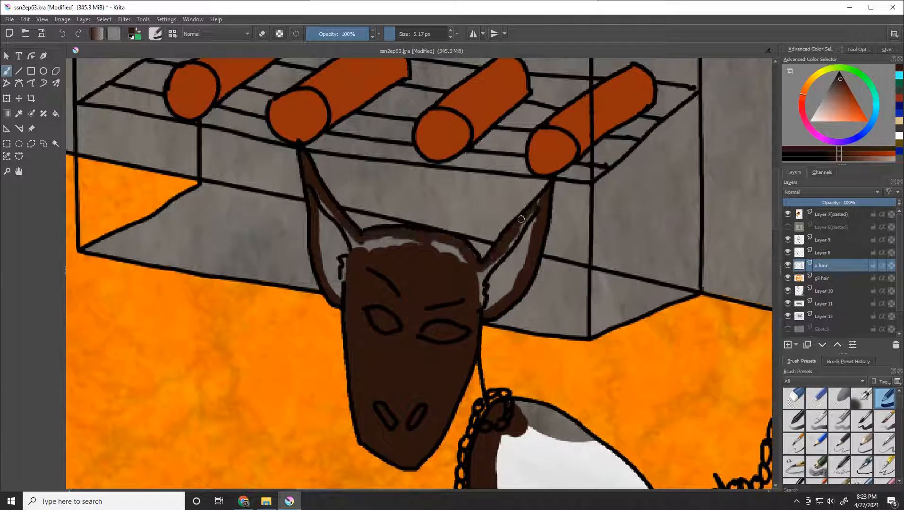
pyautogui.scroll(-3)
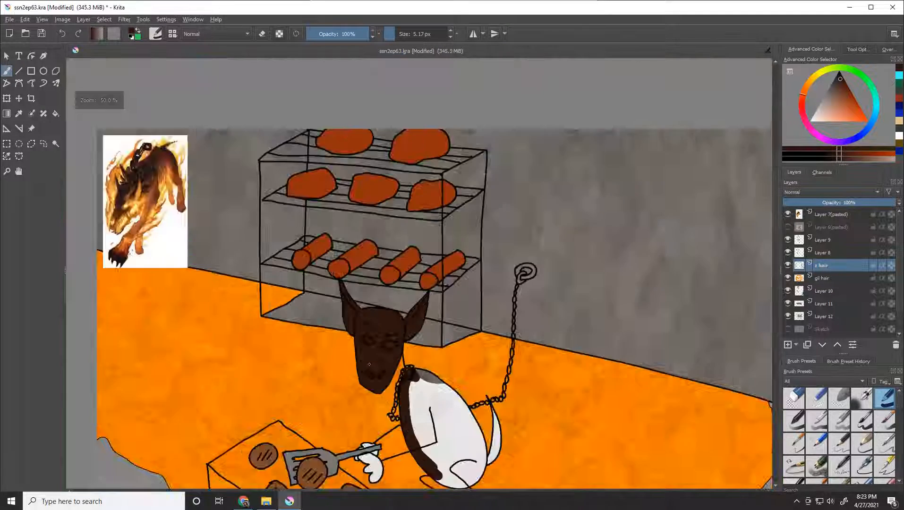